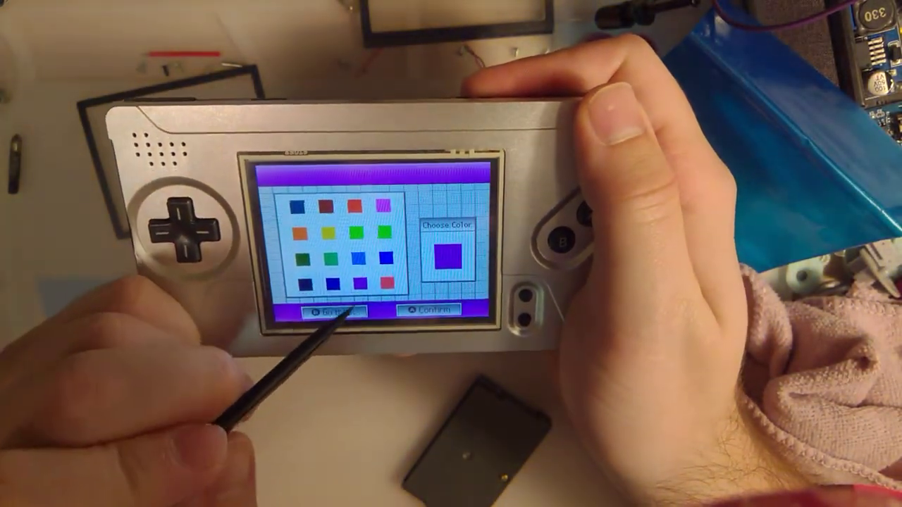
# - Choose purple as the theme colour, confirm date 08/22/2017, and confirm the clock time
pyautogui.click(428, 310)
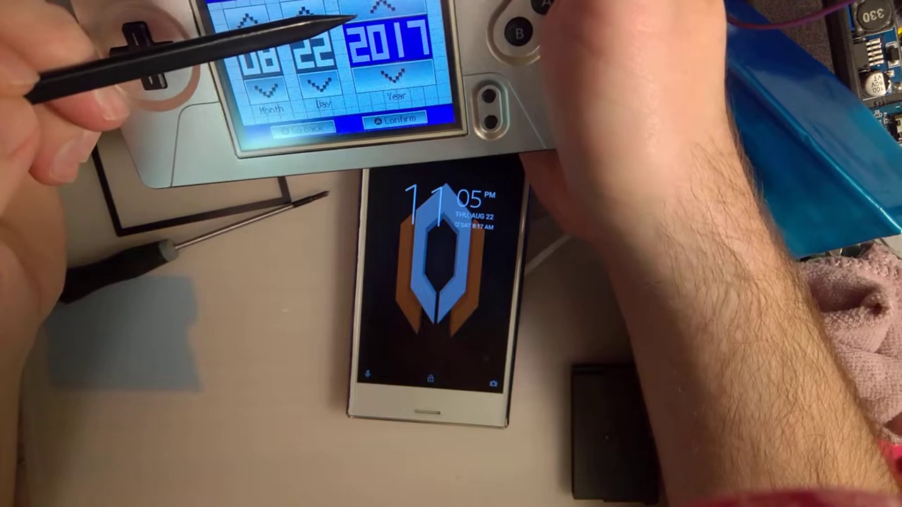
pyautogui.click(395, 121)
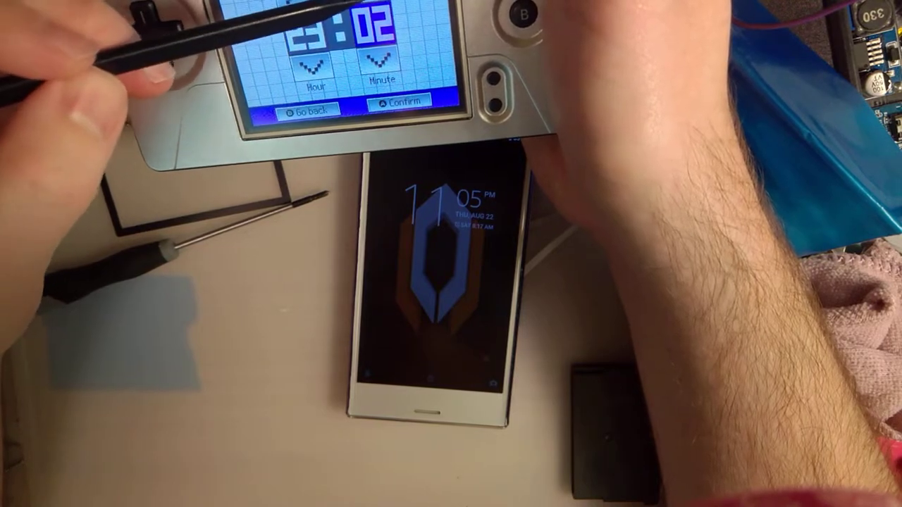
pyautogui.click(399, 107)
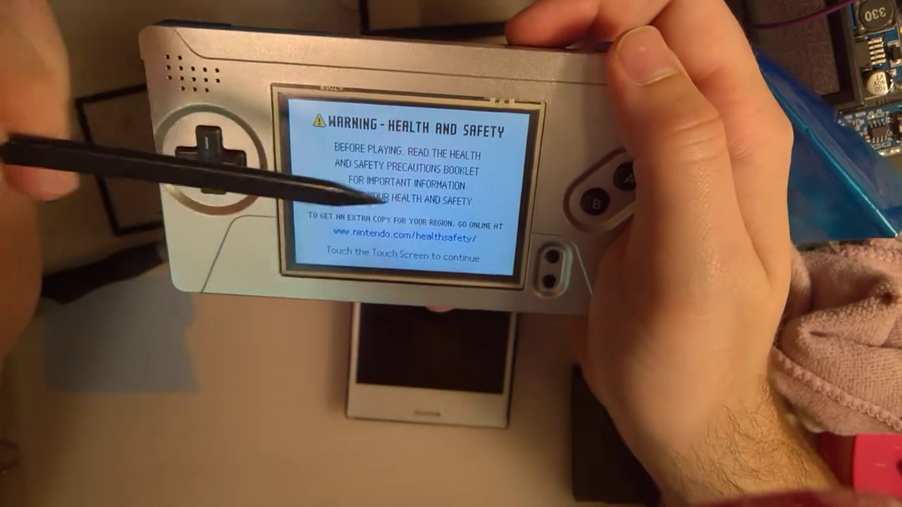
# - Tap through the Health and Safety warning to continue booting
pyautogui.click(408, 190)
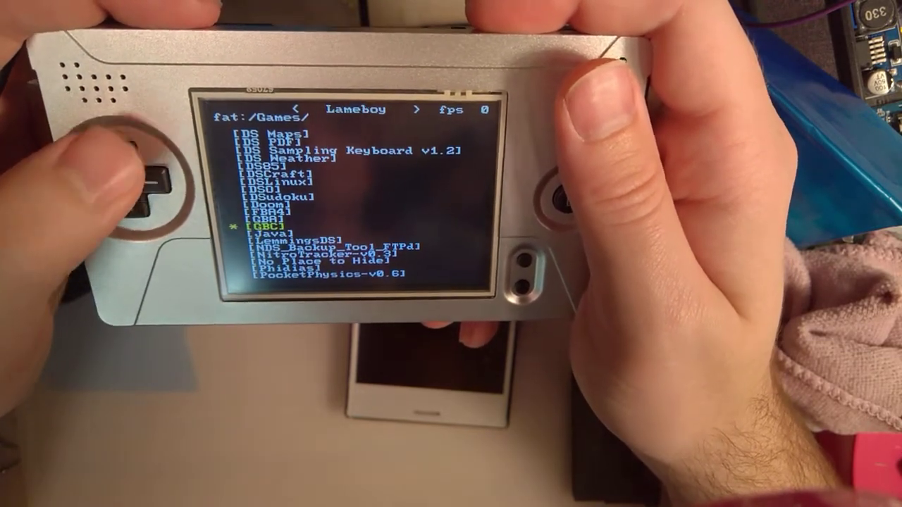
# - Open the [GBC] folder and highlight Pokemon Crystal.gbc
pyautogui.click(127, 176)
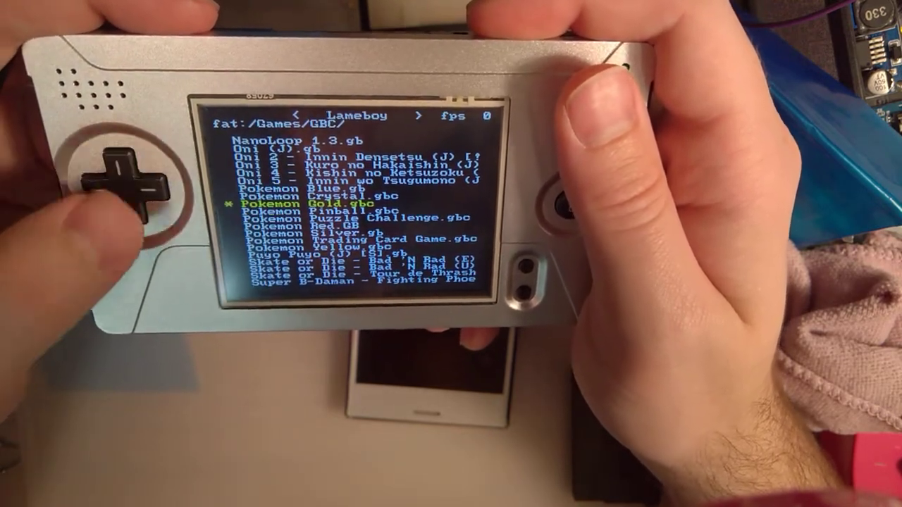
pyautogui.press('up')
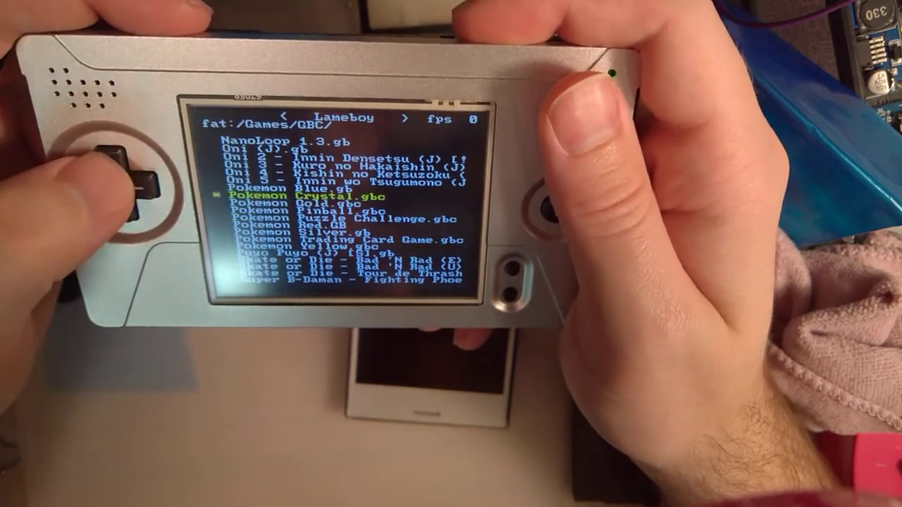